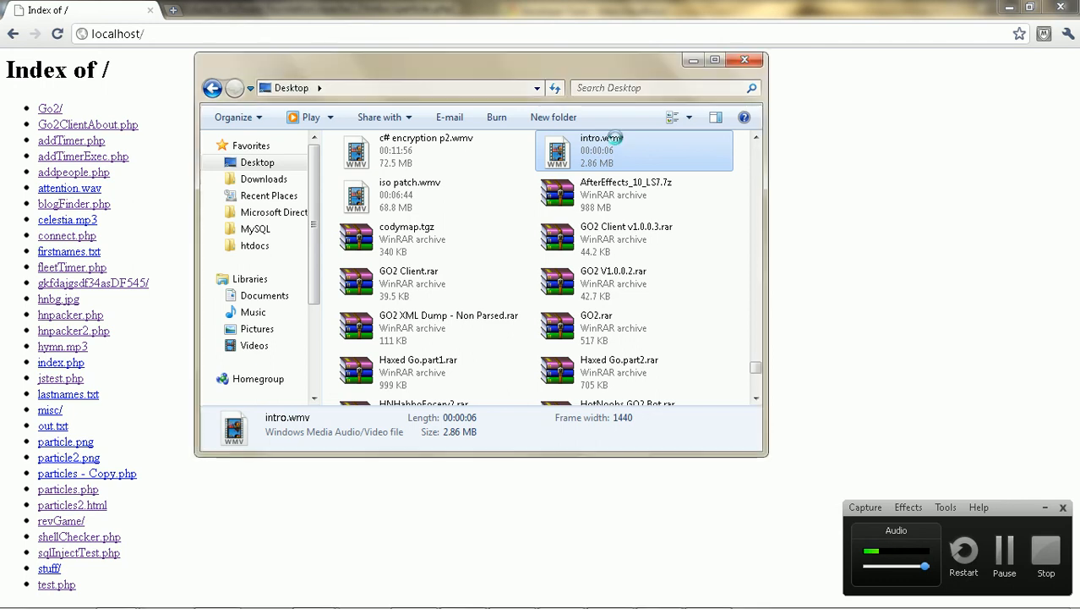
- Play the intro.wmv video from the Desktop folder, then close the player
right_click(611, 144)
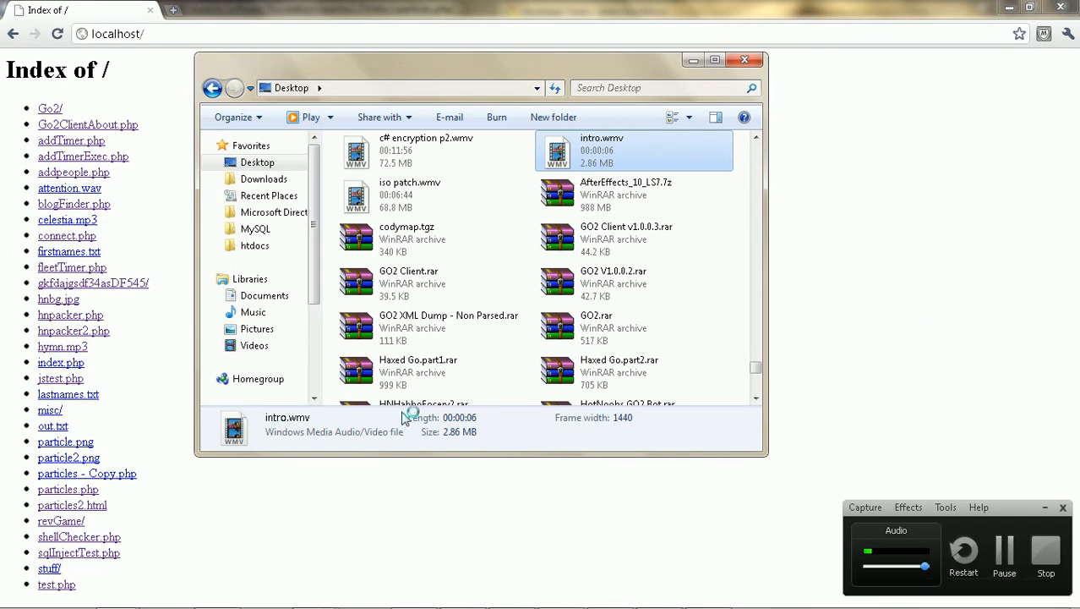
mouse_move(327, 532)
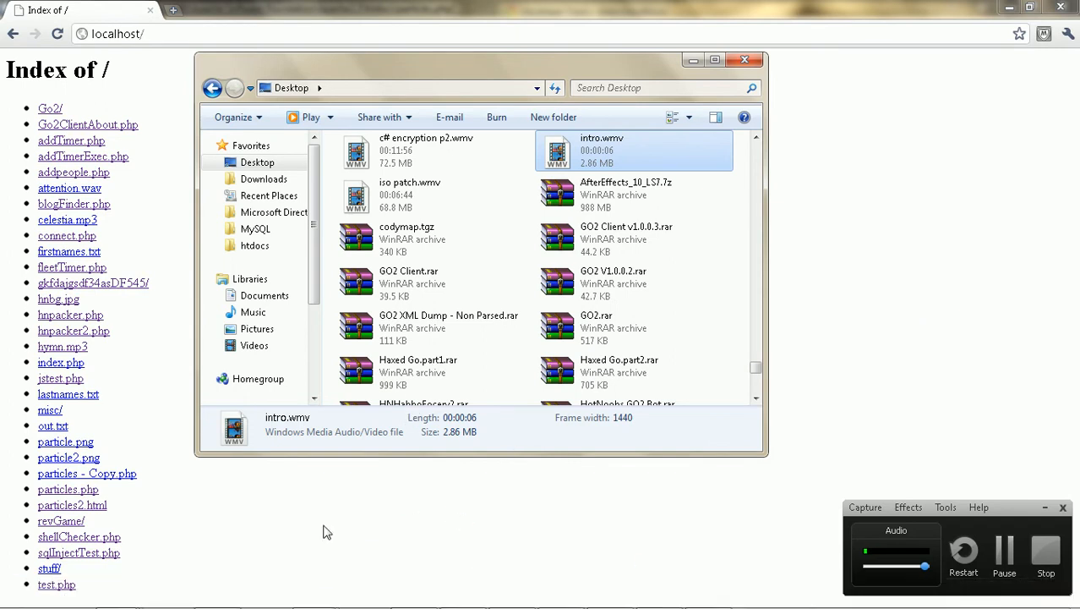
double_click(600, 151)
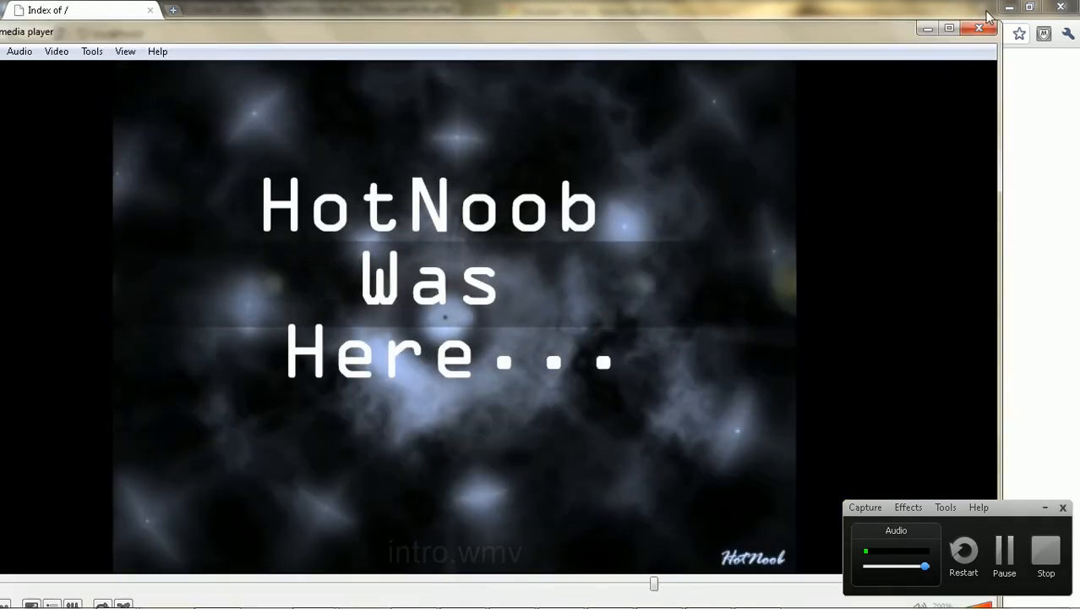
click(977, 30)
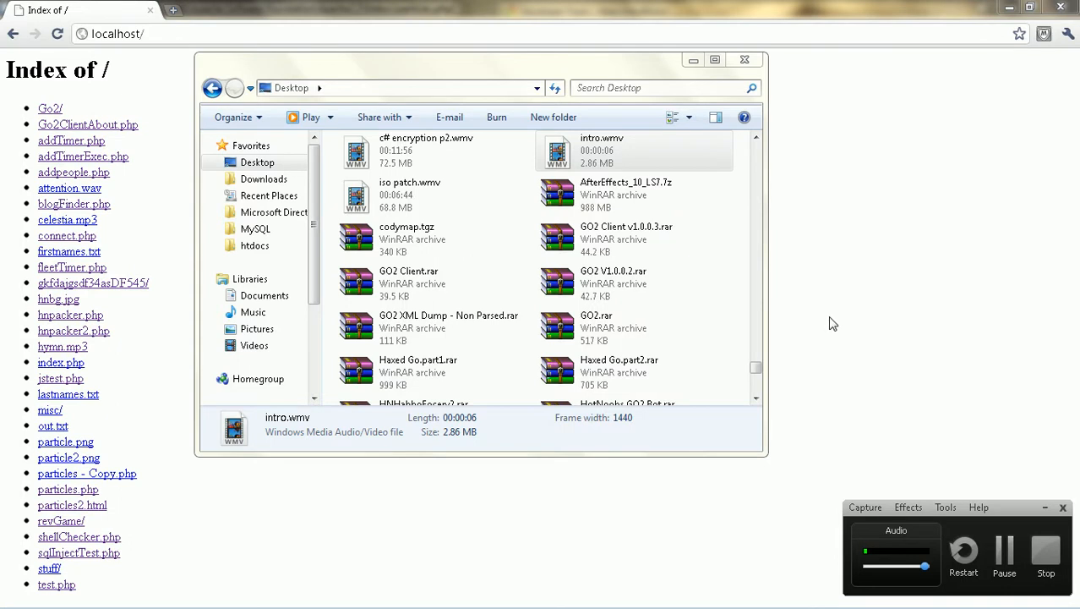
- Close the Desktop folder and review createPacker in hnpacker2.php
click(744, 59)
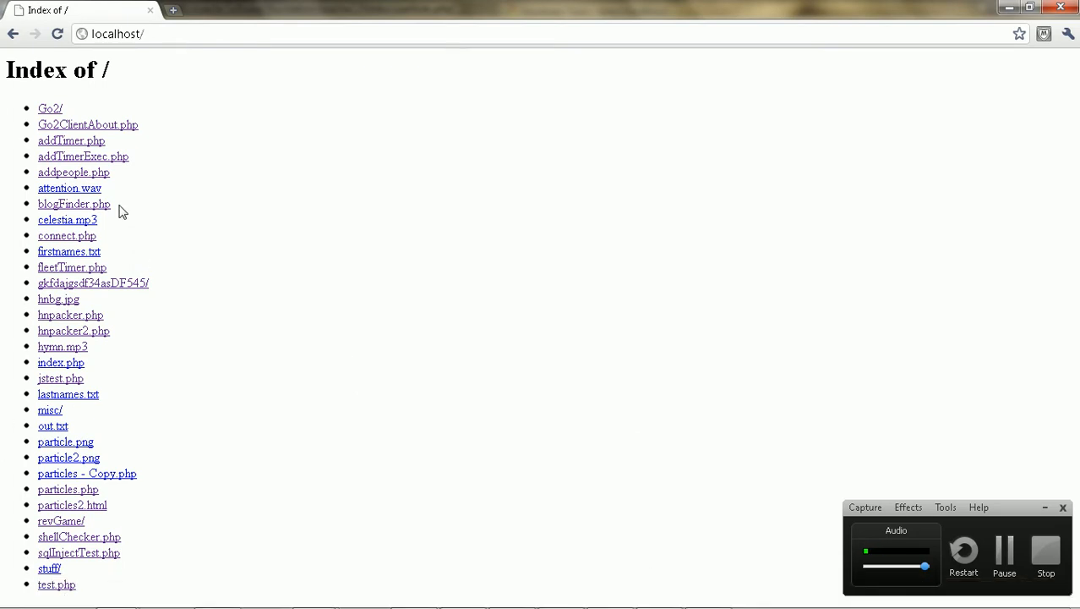
mouse_move(72, 339)
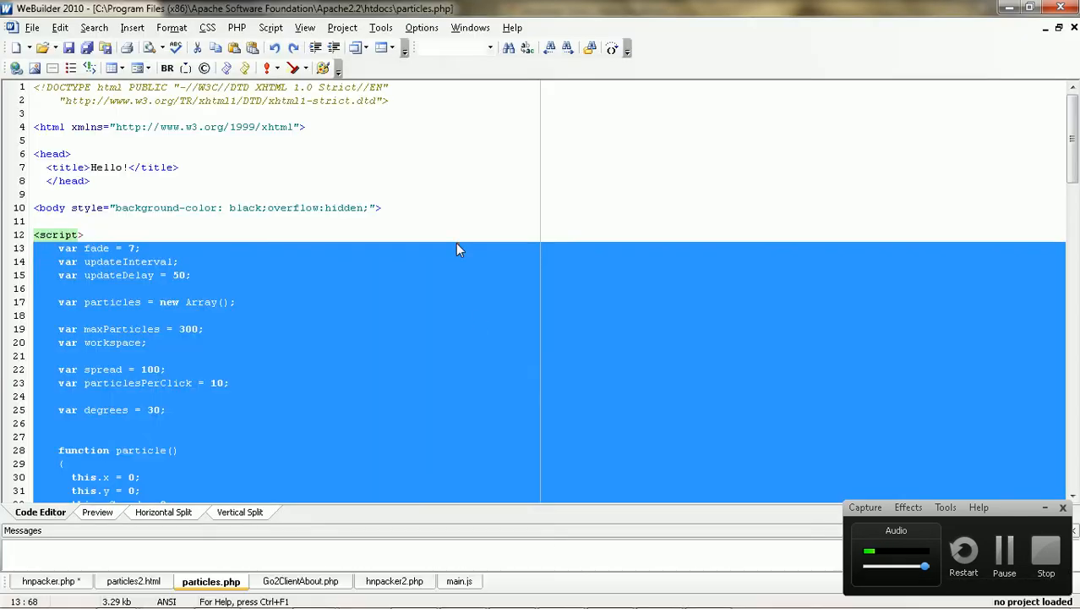
click(395, 580)
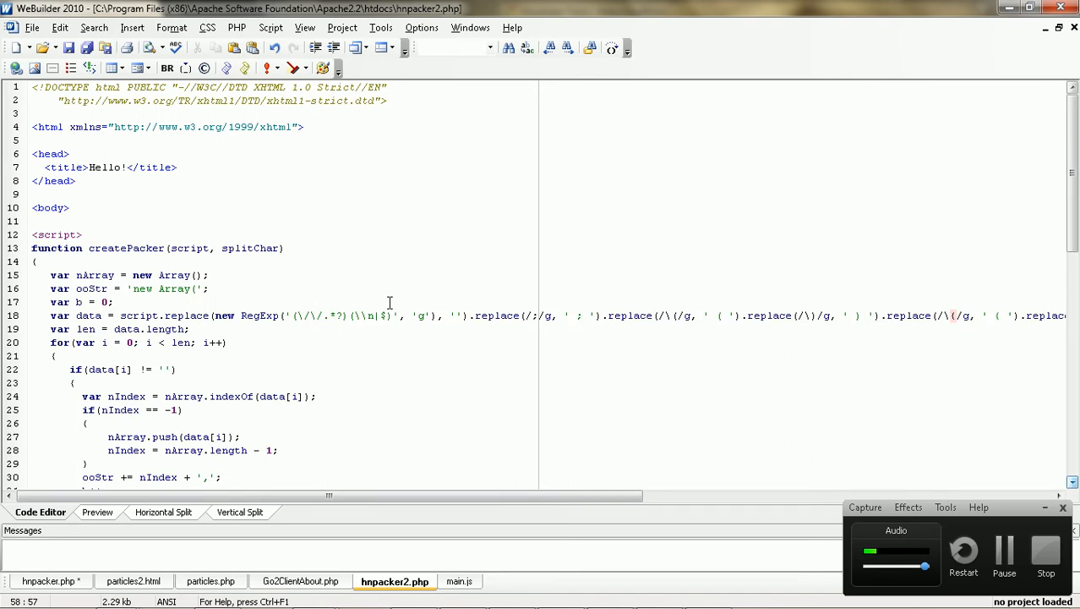
scroll(down, 3)
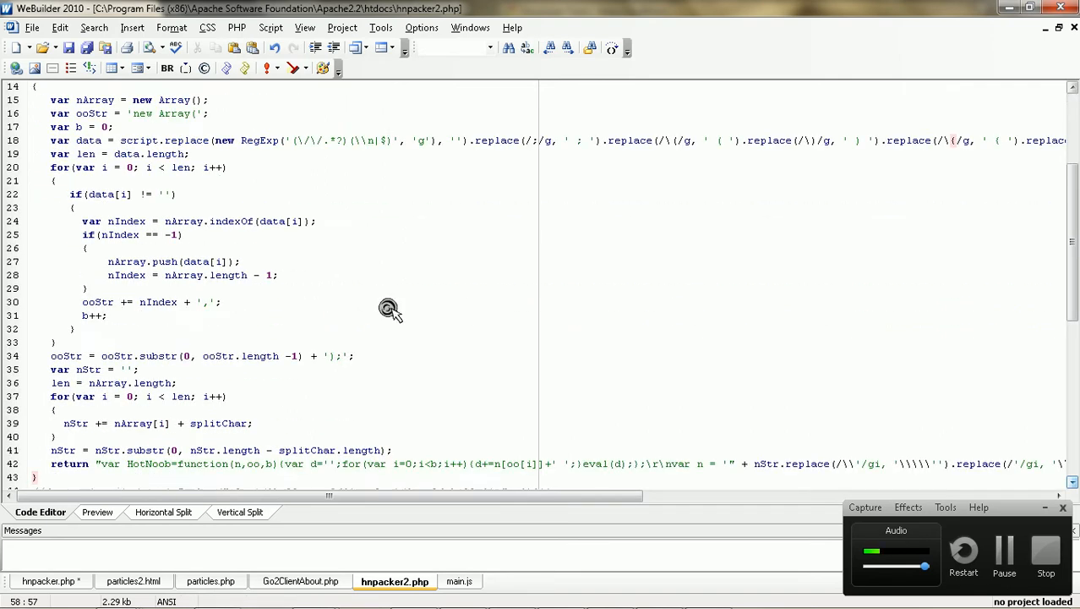
scroll(down, 3)
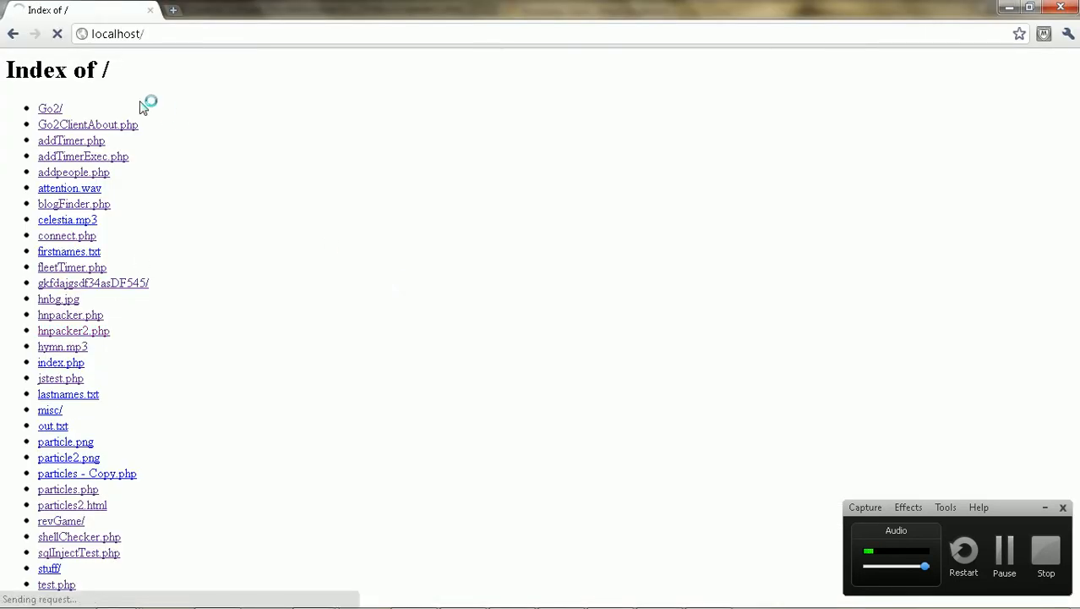
- Pack five alert('test'); statements on the hnpacker2 page and dismiss the test alert
click(73, 330)
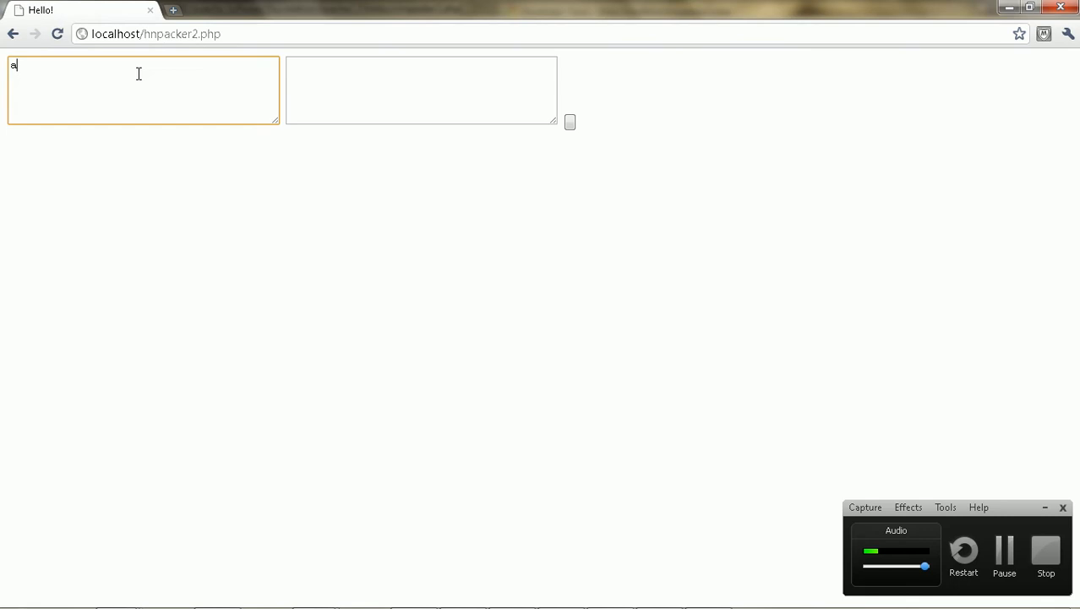
text(alert(')
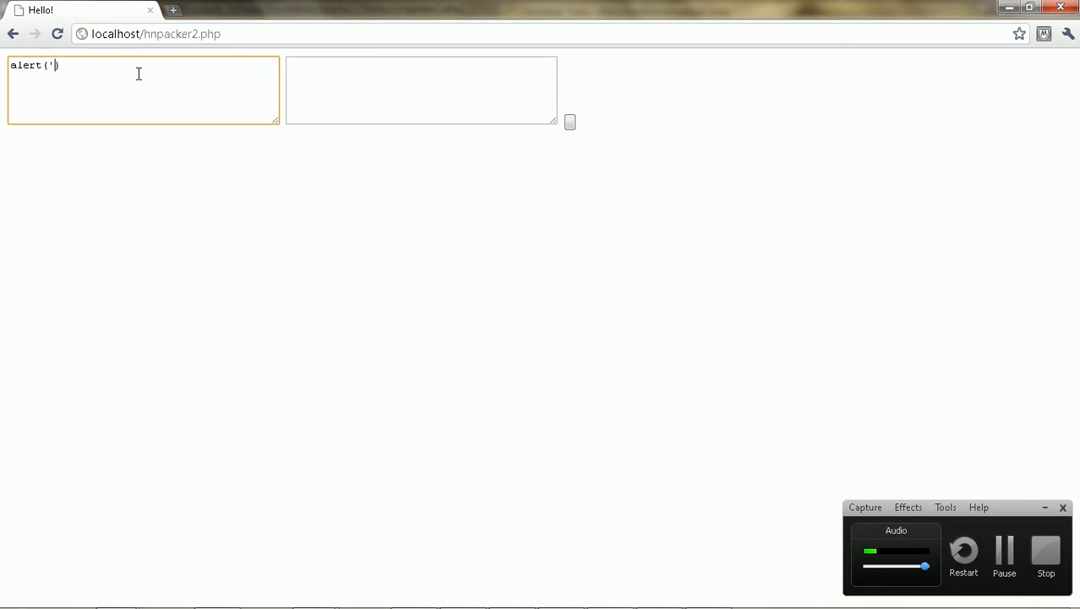
text(test');)
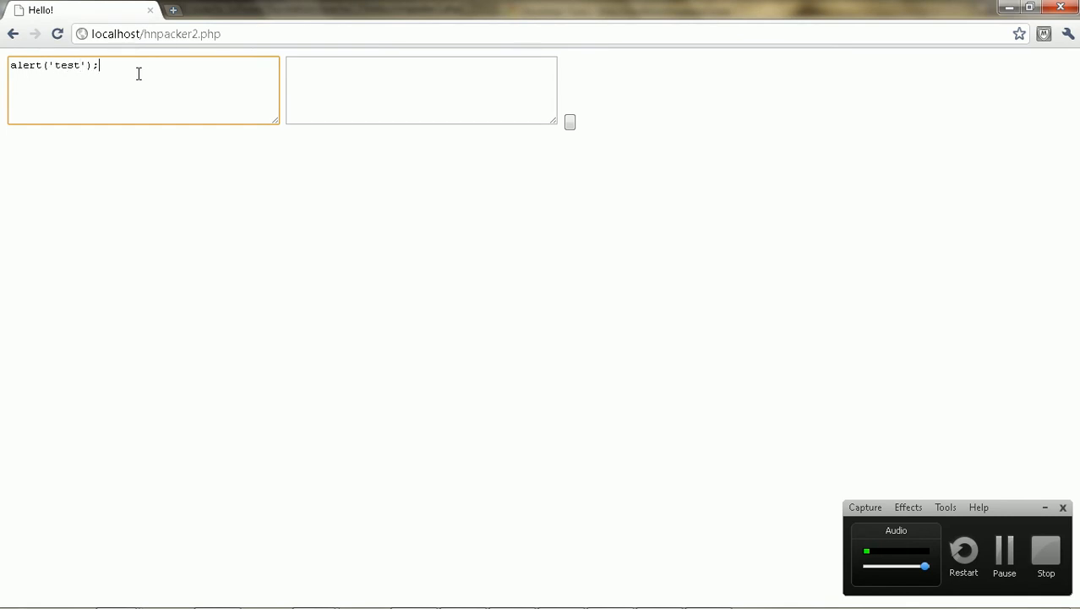
text(alert('test');alert('test');alert('test');)
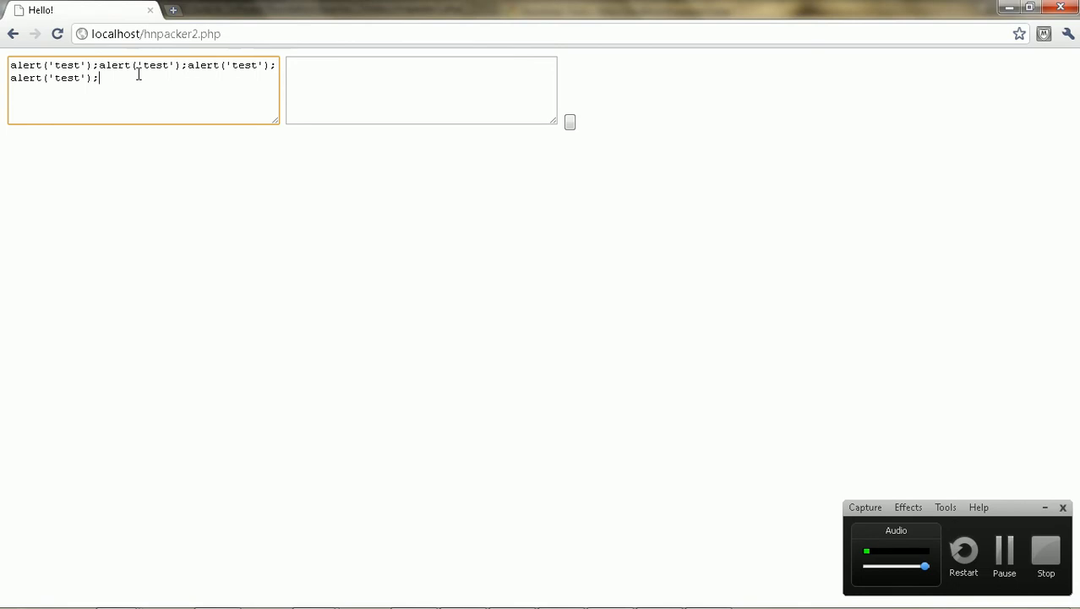
text(alert('test');)
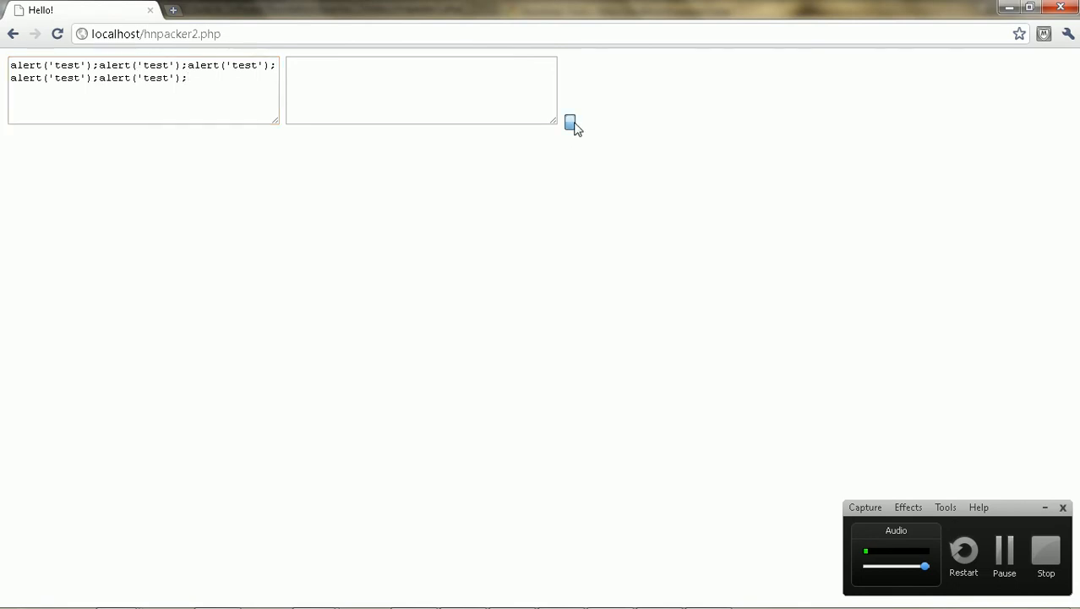
click(571, 121)
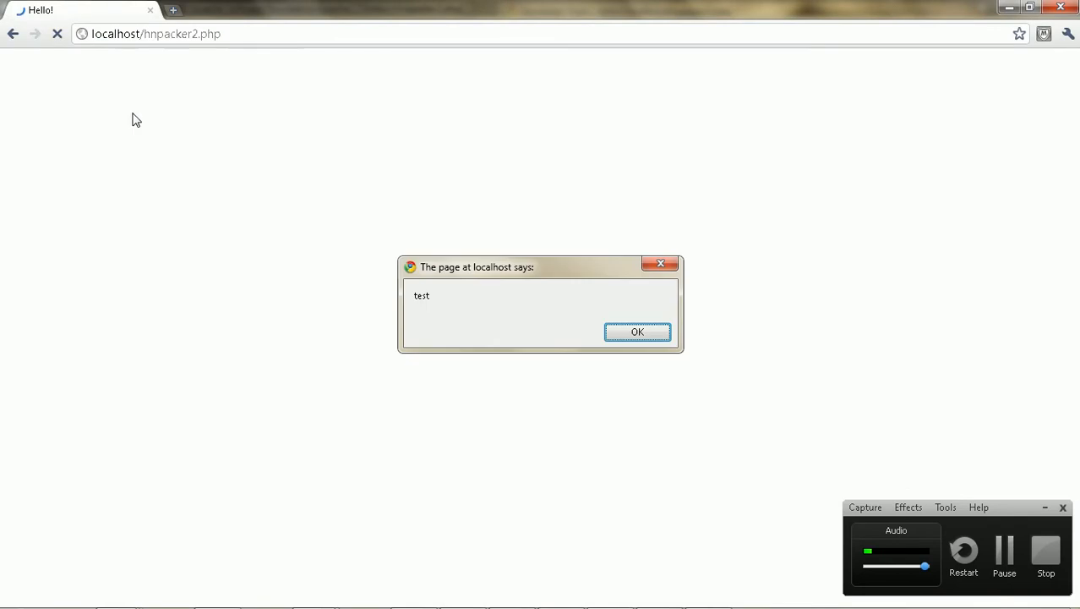
click(638, 331)
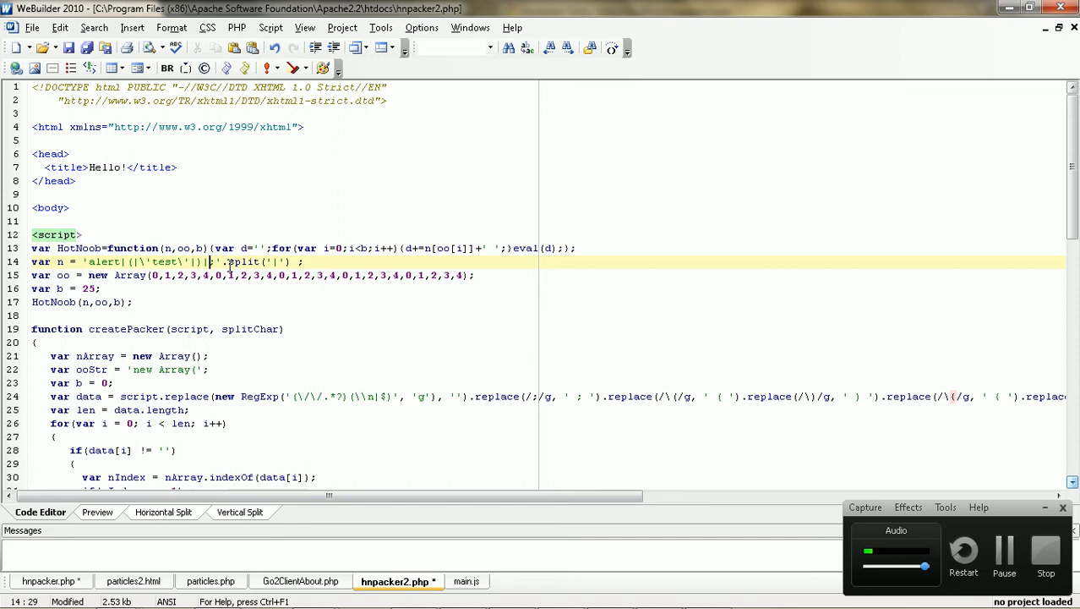
- Replace eval(d) with alert(d) on line 13 of the HotNoob unpacker and save
scroll(down, 3)
text(;)
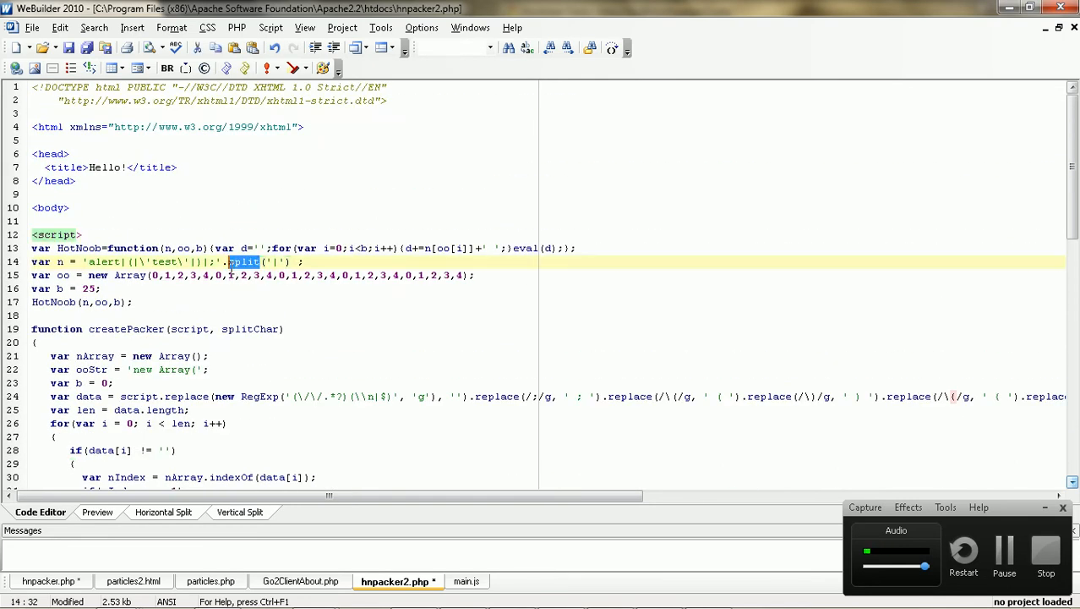
click(229, 262)
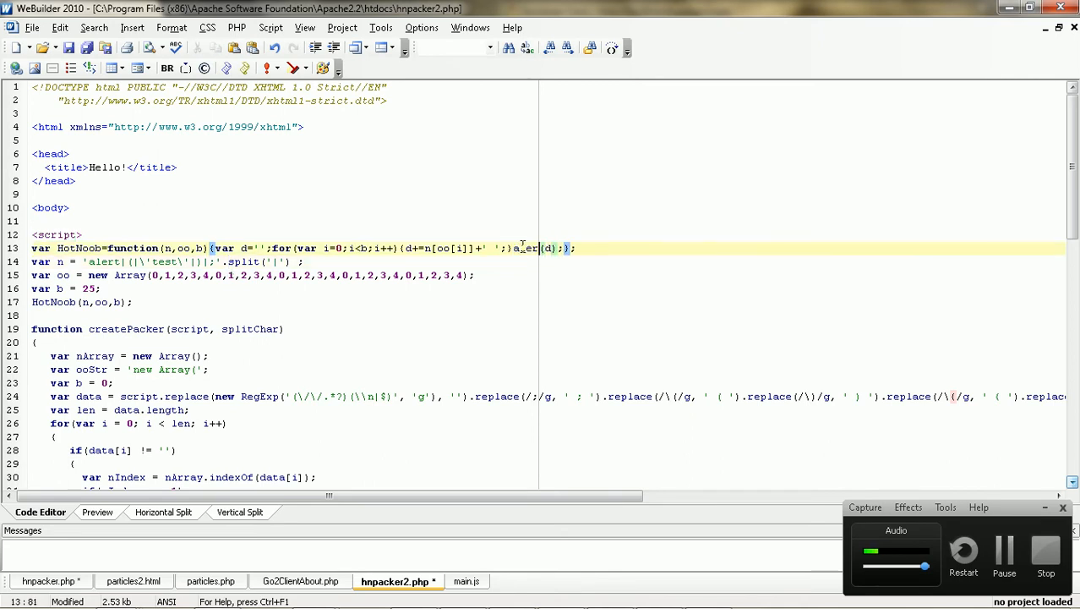
key(alt+tab)
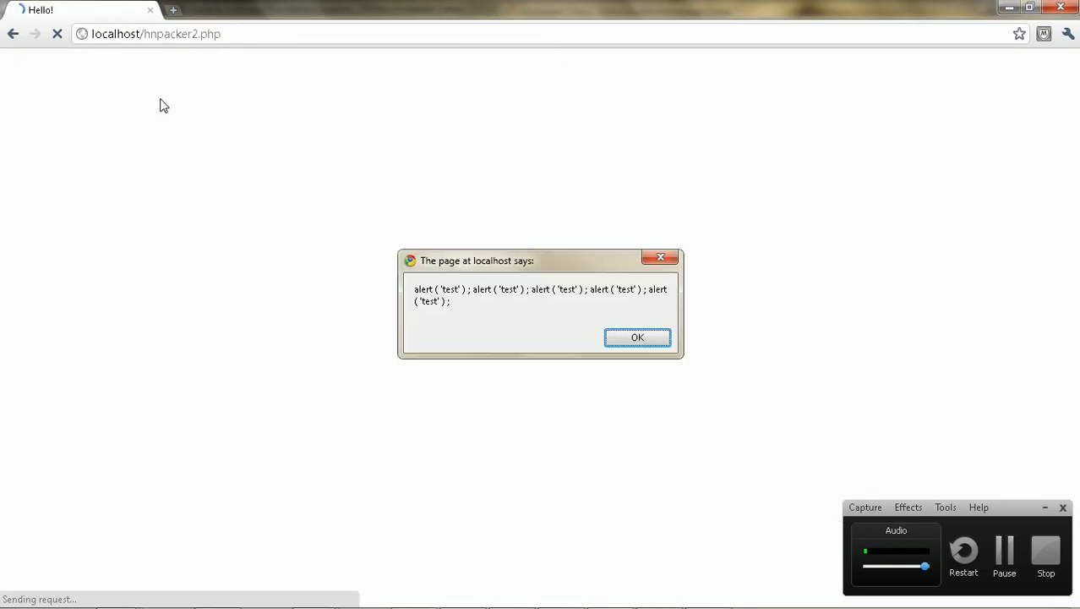
mouse_move(563, 395)
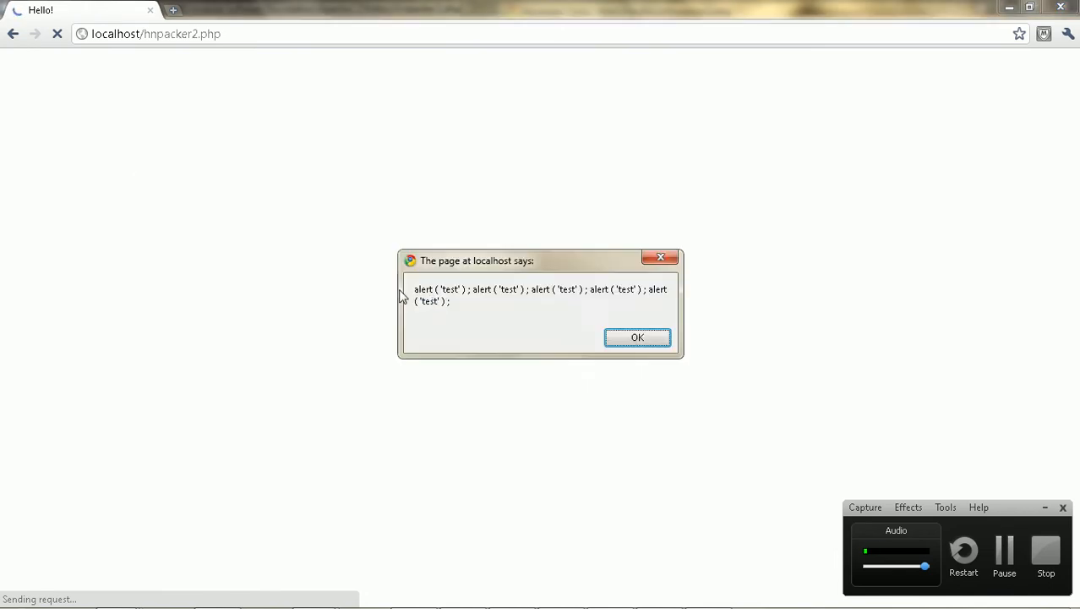
- Reload localhost/hnpacker2.php and dismiss the alert showing the unpacked alert('test') code
click(637, 338)
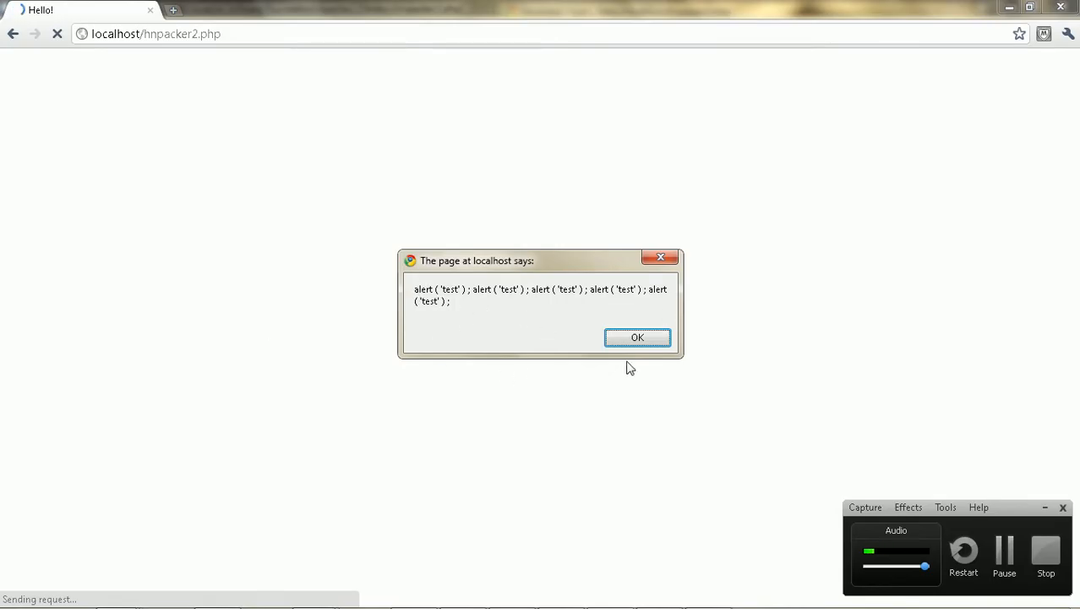
click(638, 338)
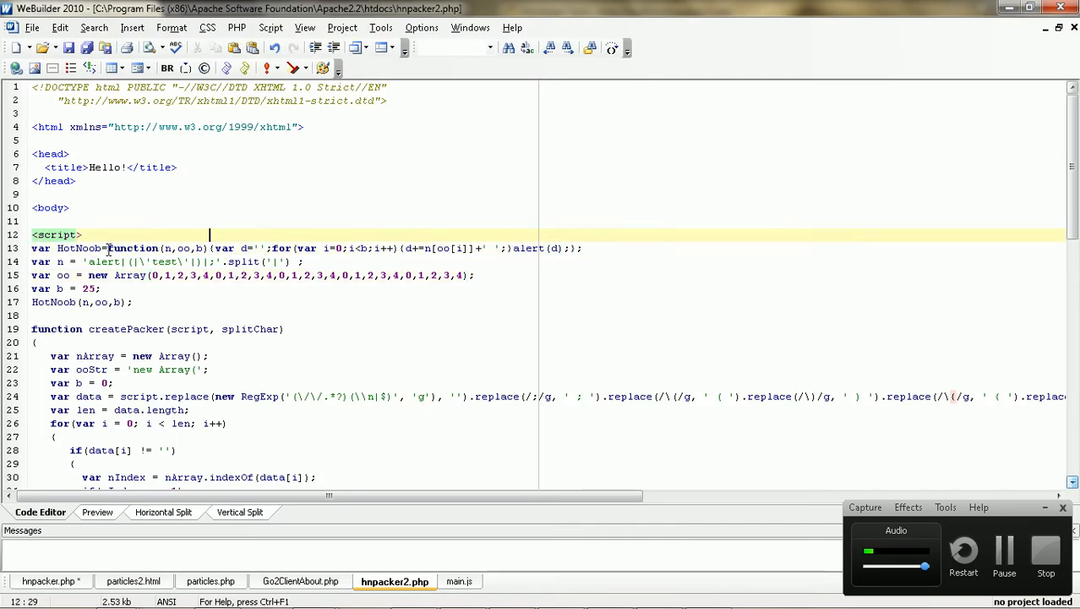
- Break line 16's one-line for loop into separate lines, then review createPacker's nIndex variable
key(Enter)
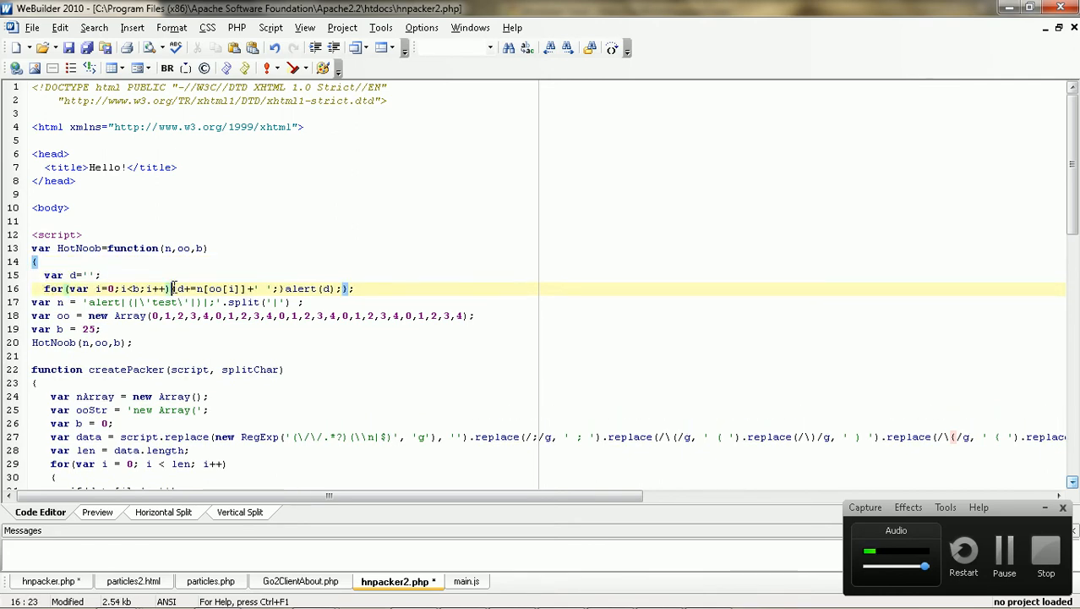
key(Enter)
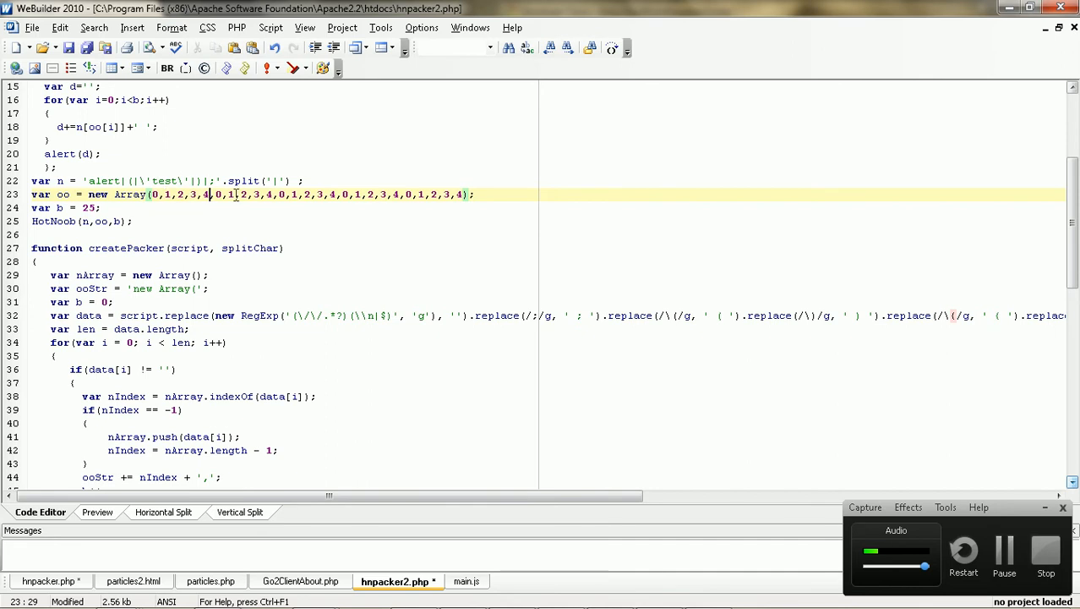
scroll(down, 3)
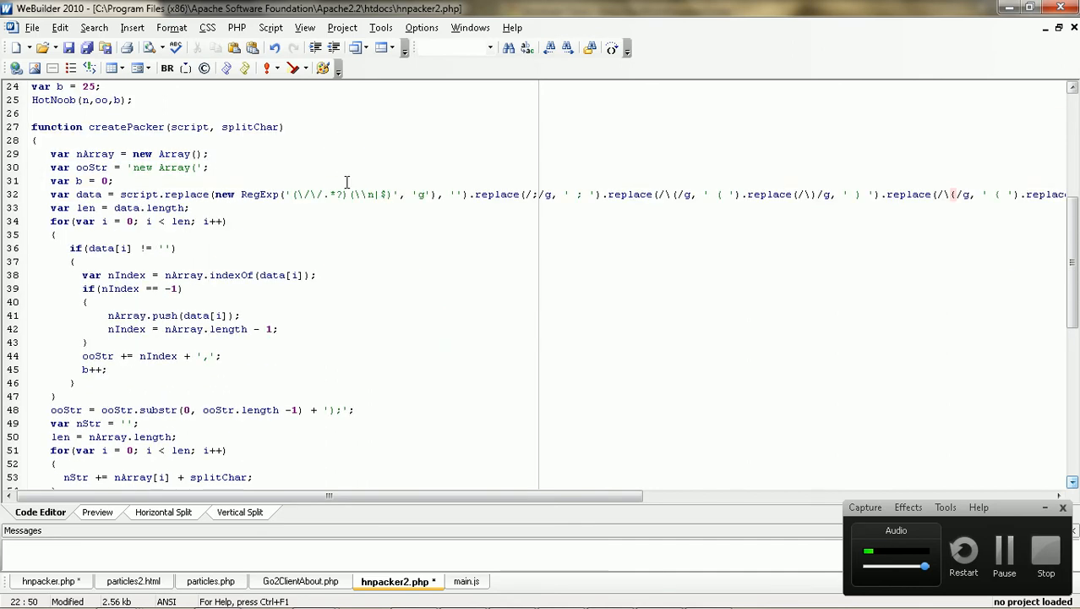
click(126, 207)
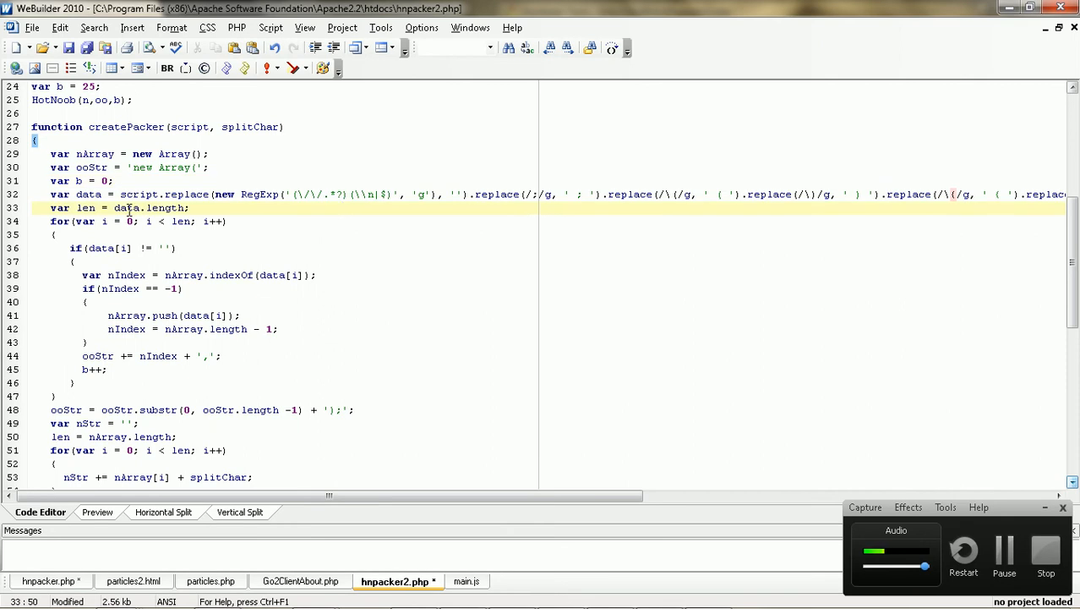
scroll(down, 3)
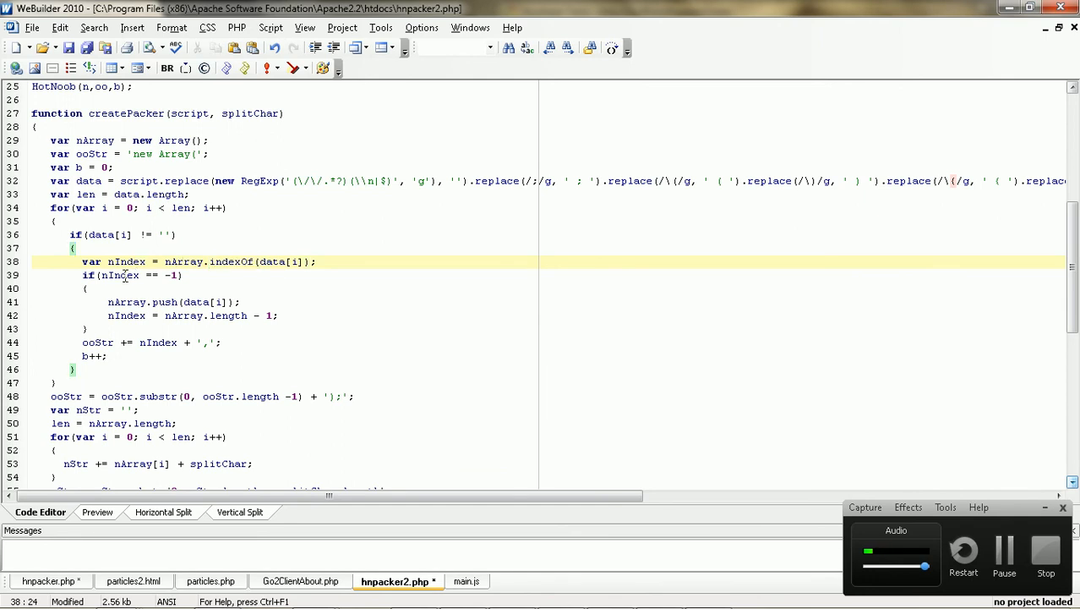
double_click(164, 302)
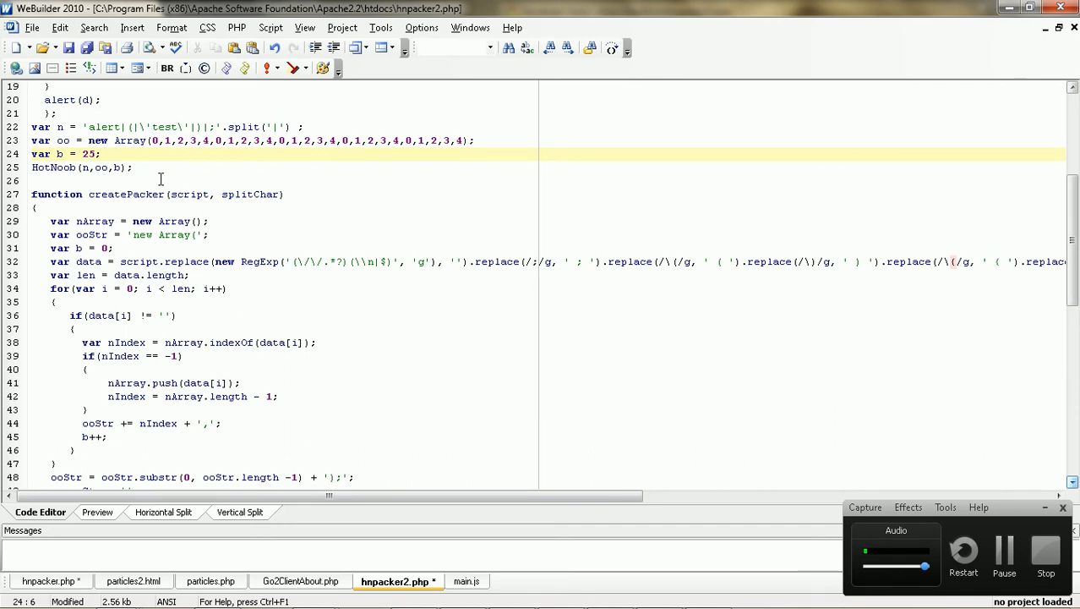
scroll(down, 3)
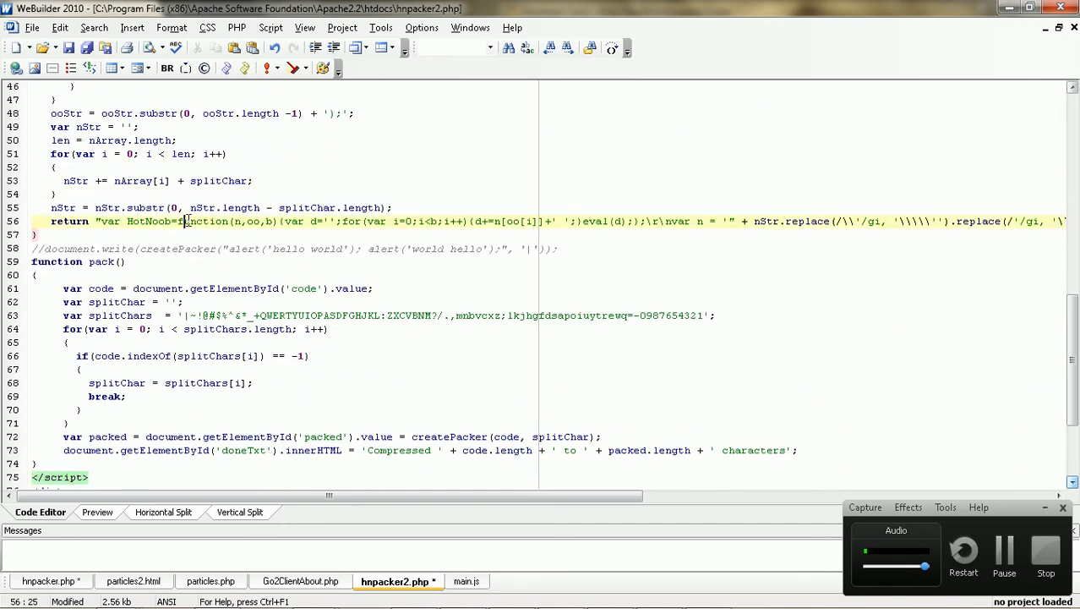
- Pack the pasted script on localhost/hnpacker2.php (30902 to 22523 characters) and select the output
click(468, 579)
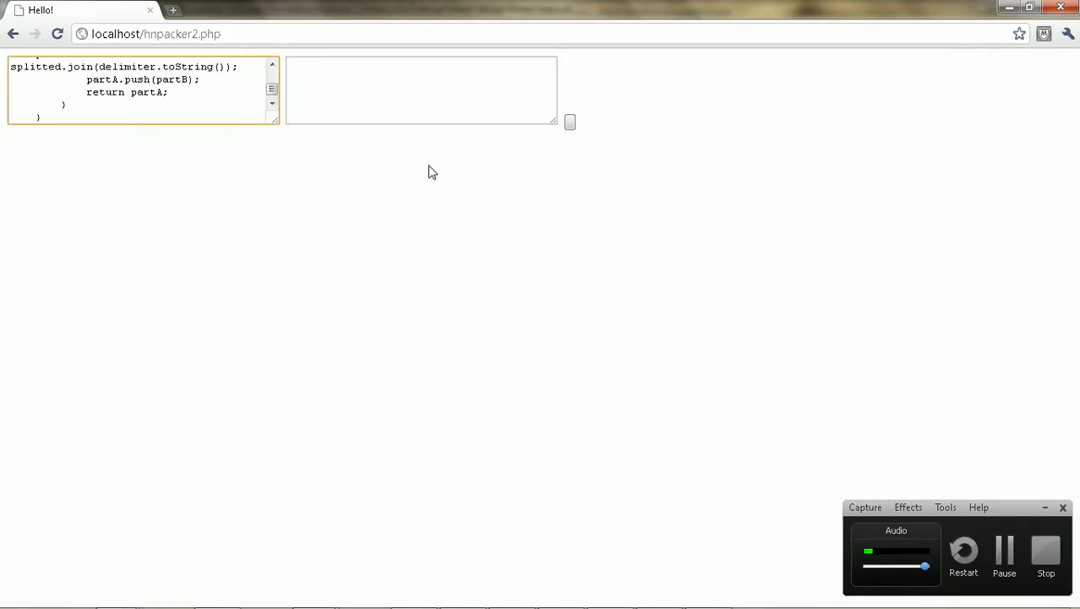
click(570, 122)
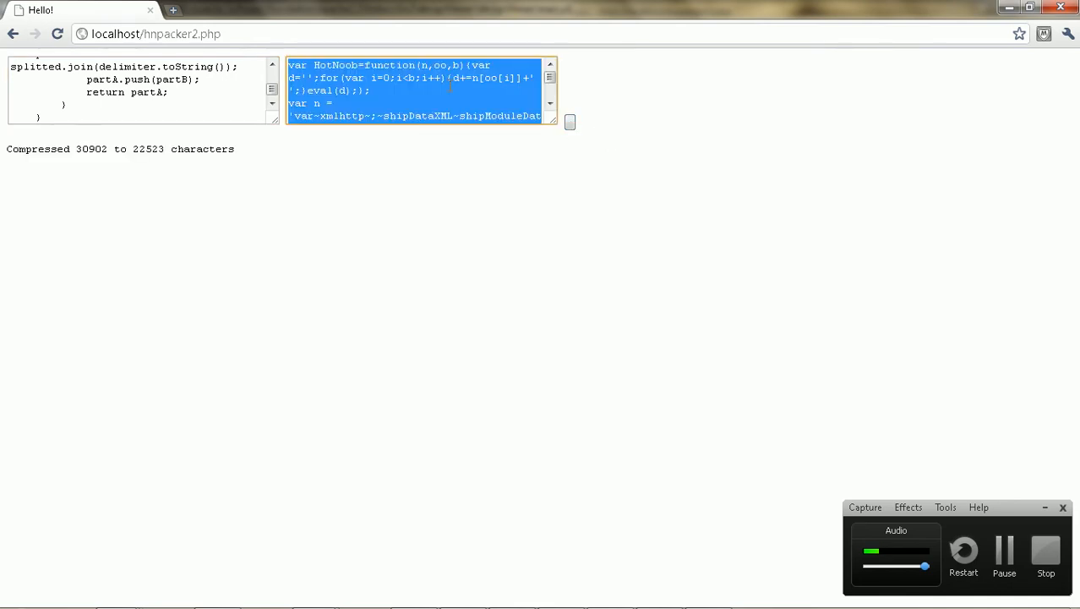
click(356, 312)
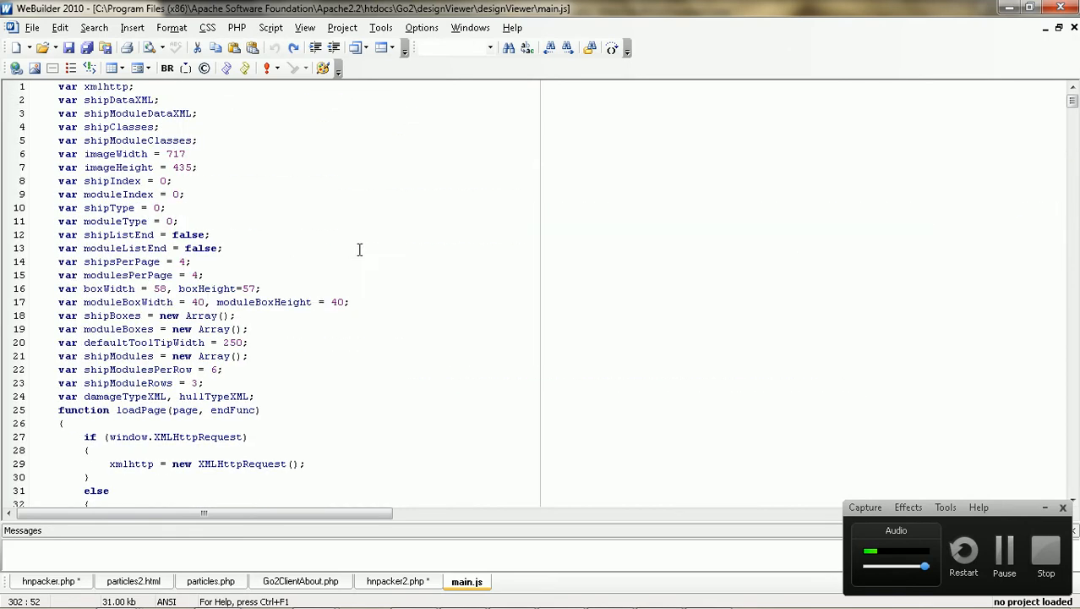
click(413, 580)
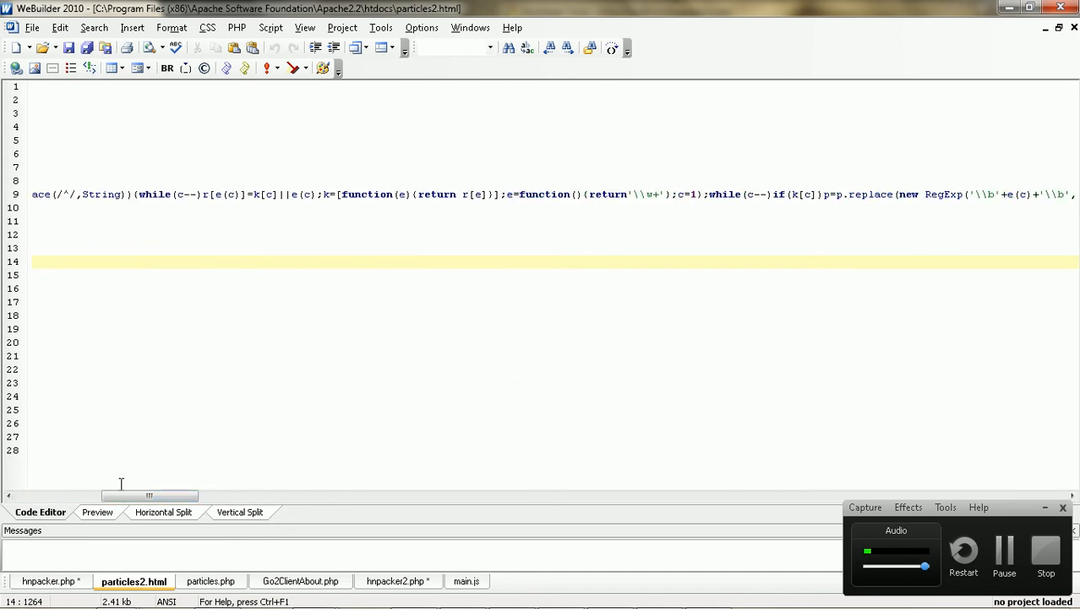
key(Ctrl+f)
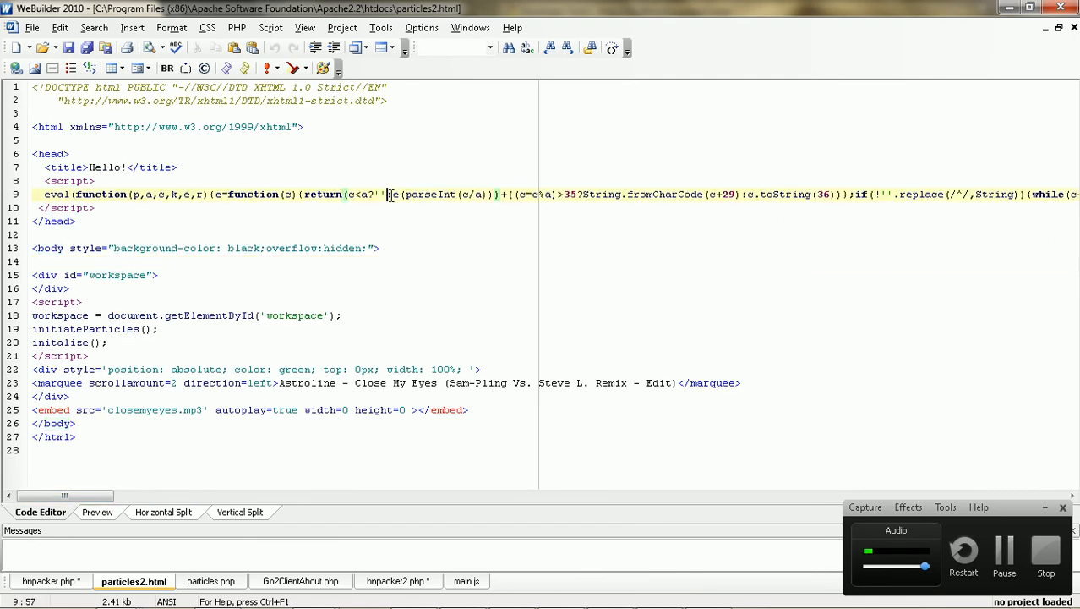
double_click(45, 194)
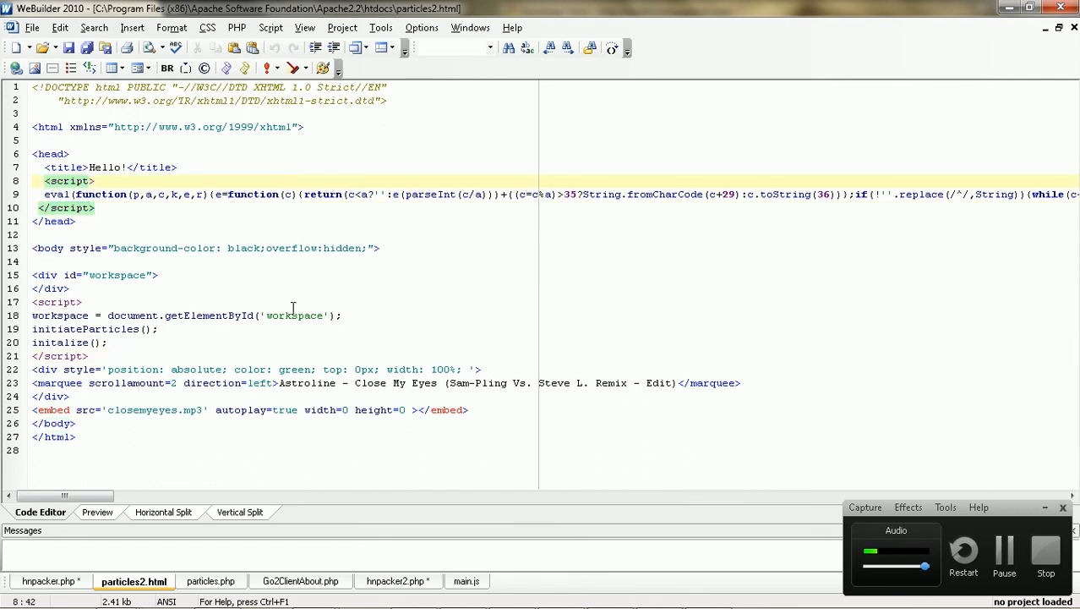
drag(63, 495, 359, 495)
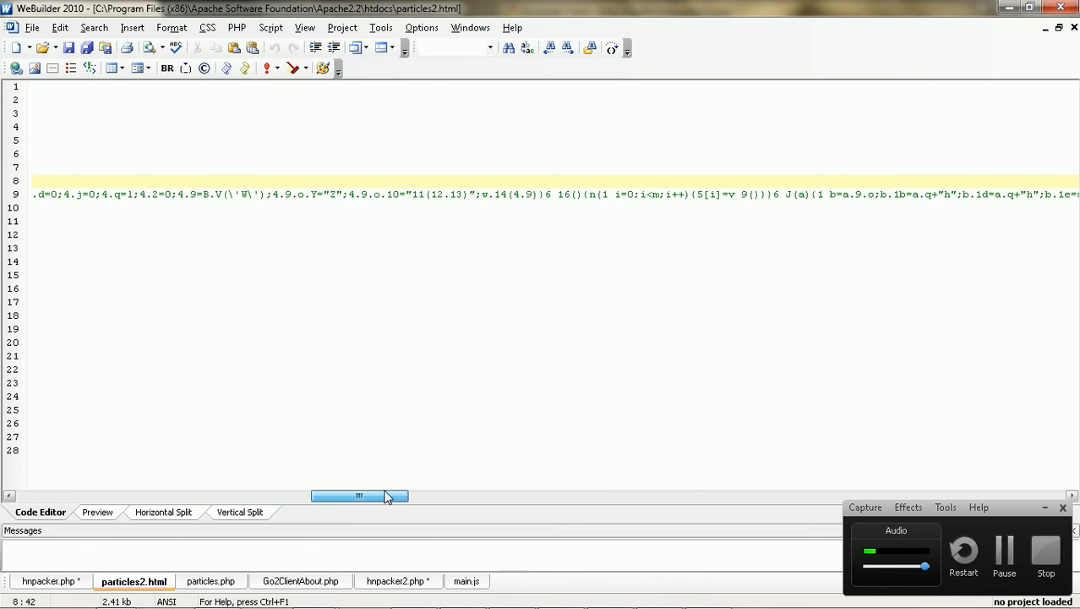
drag(358, 495, 553, 495)
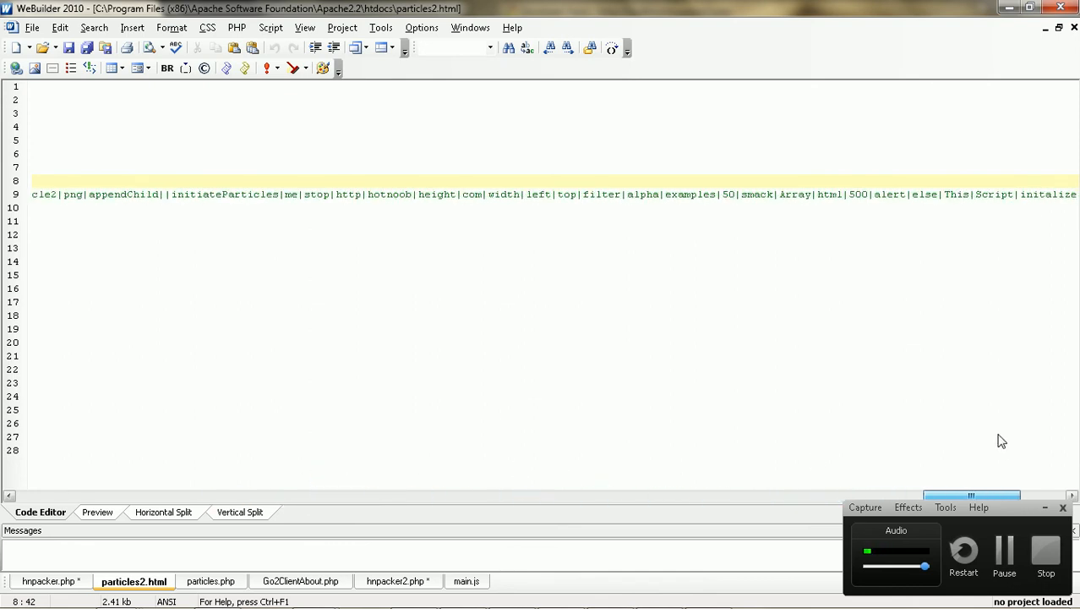
click(474, 580)
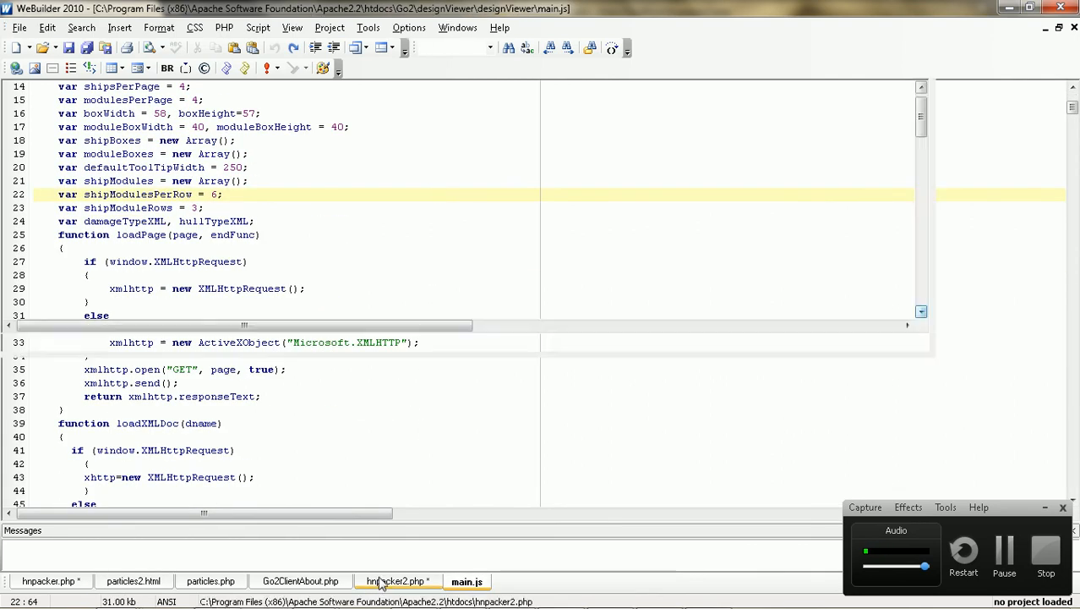
- Review hnpacker2.php's HotNoob test code, createPacker and pack functions, checking lines 62 and 22
click(399, 579)
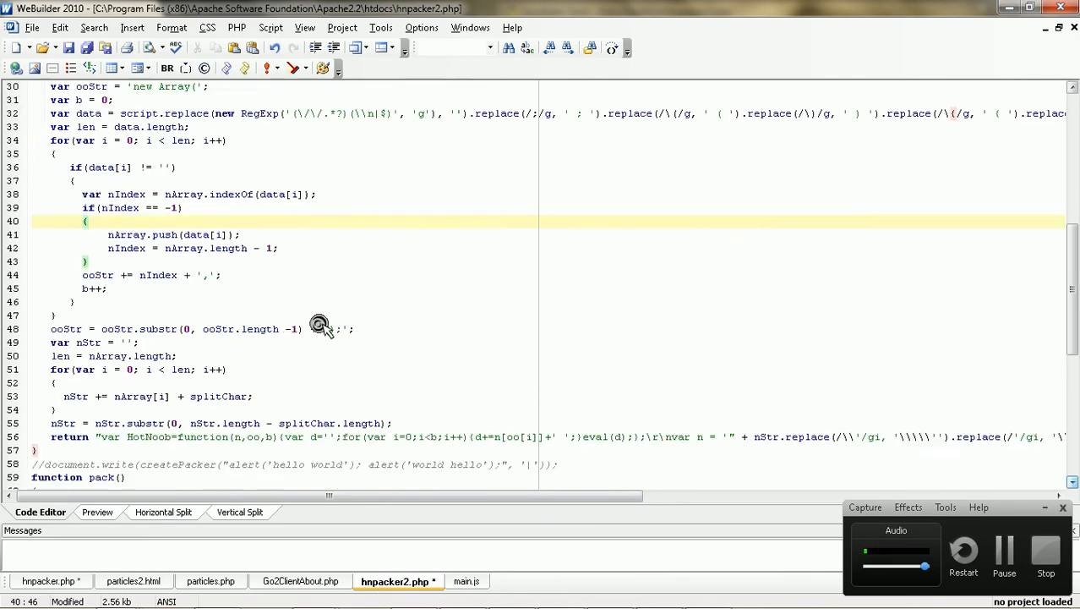
scroll(down, 3)
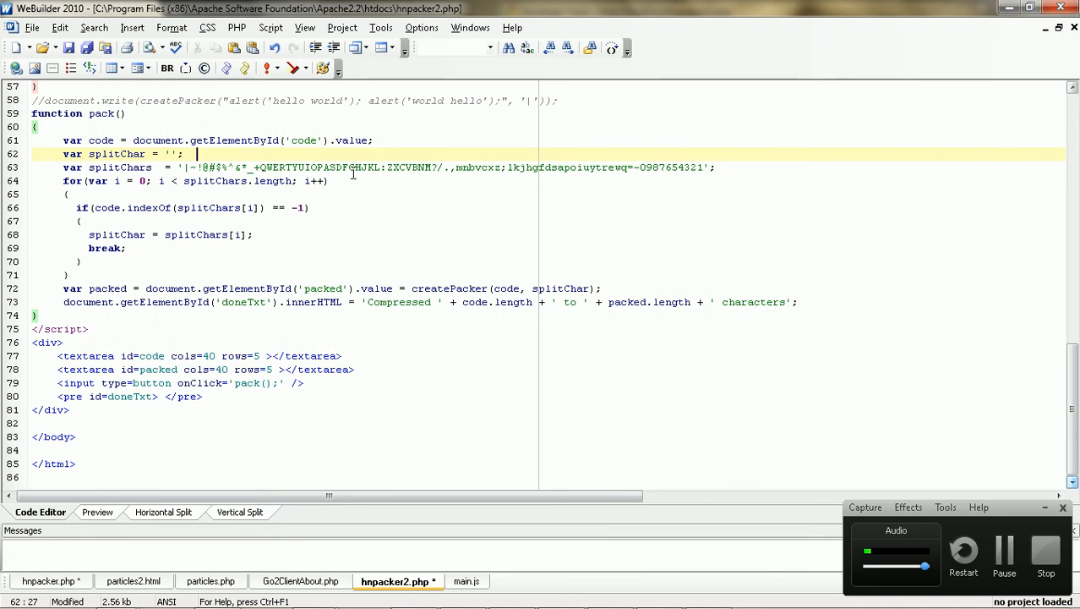
click(705, 167)
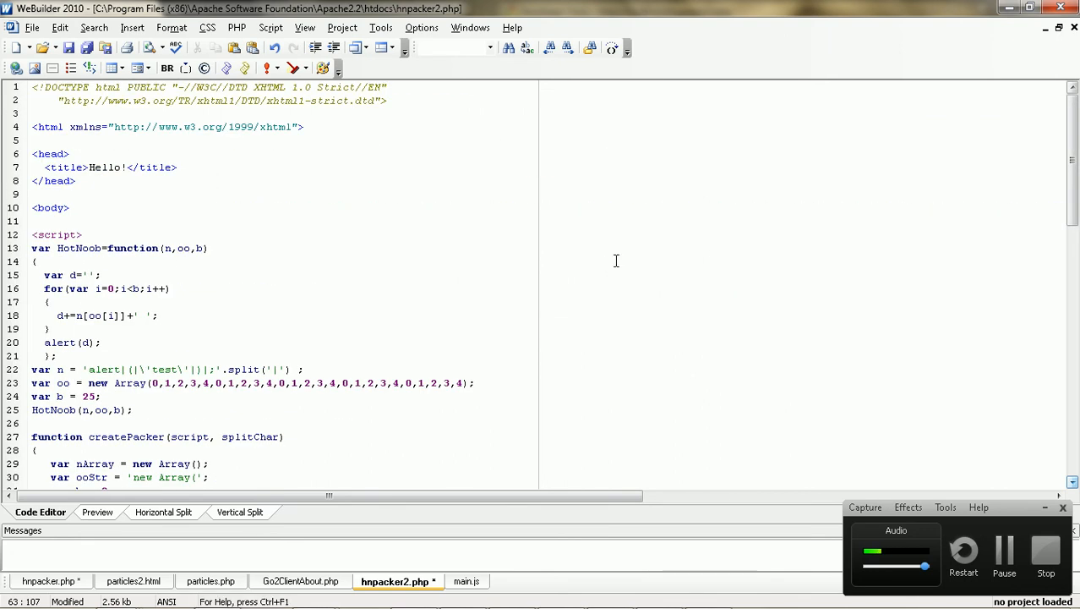
scroll(down, 3)
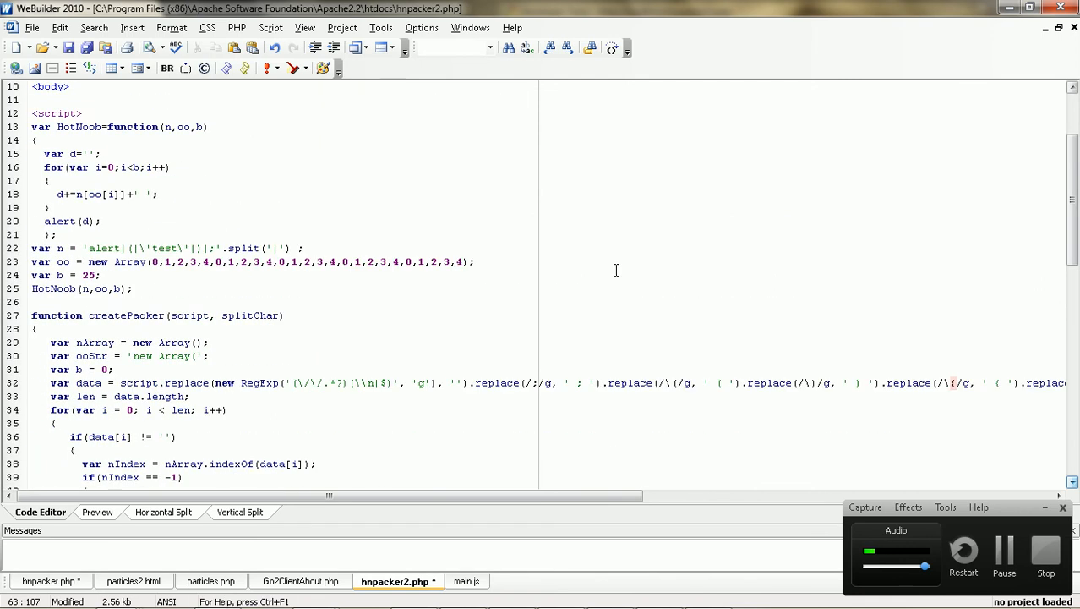
click(462, 275)
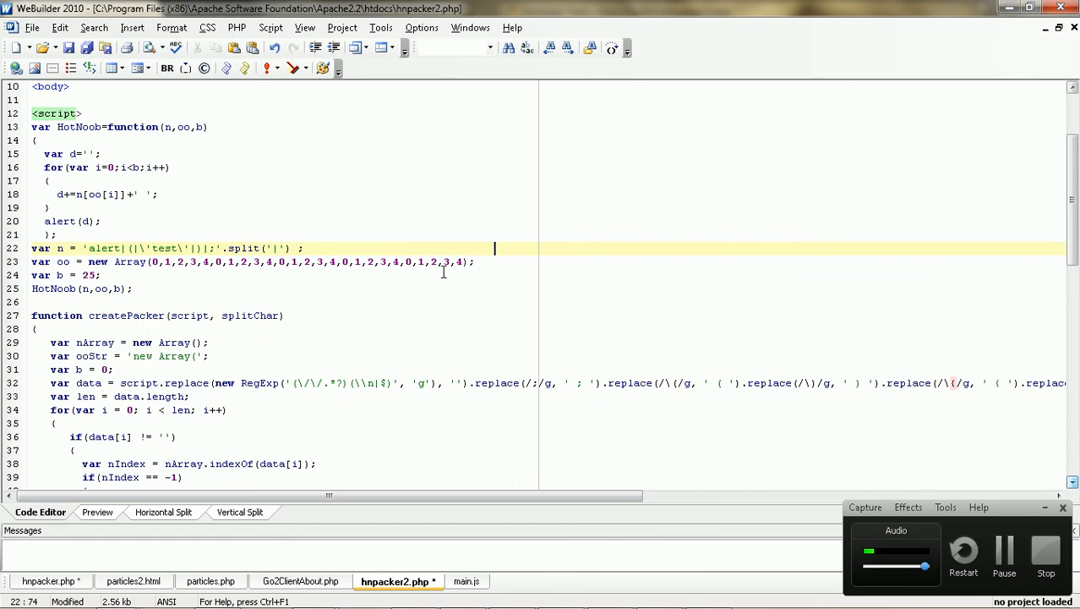
scroll(down, 3)
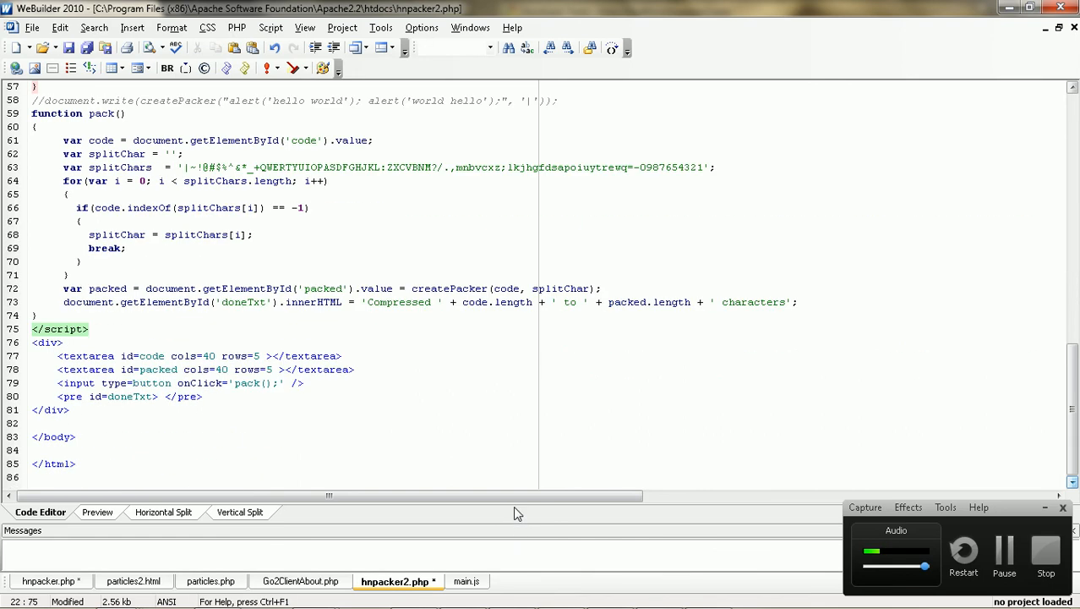